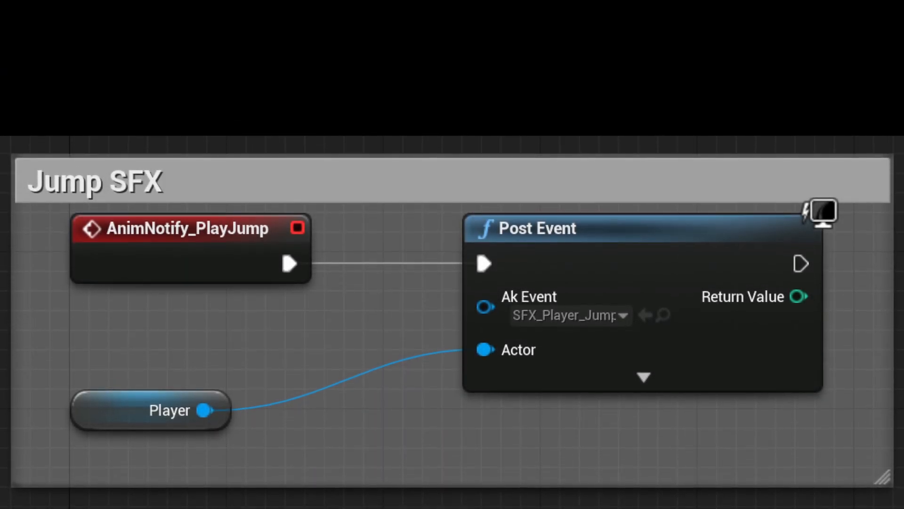
Step: Trigger the player's magic attack by the river with the Player_Attacks cast, loop and throw sounds listed
scroll("down", 3)
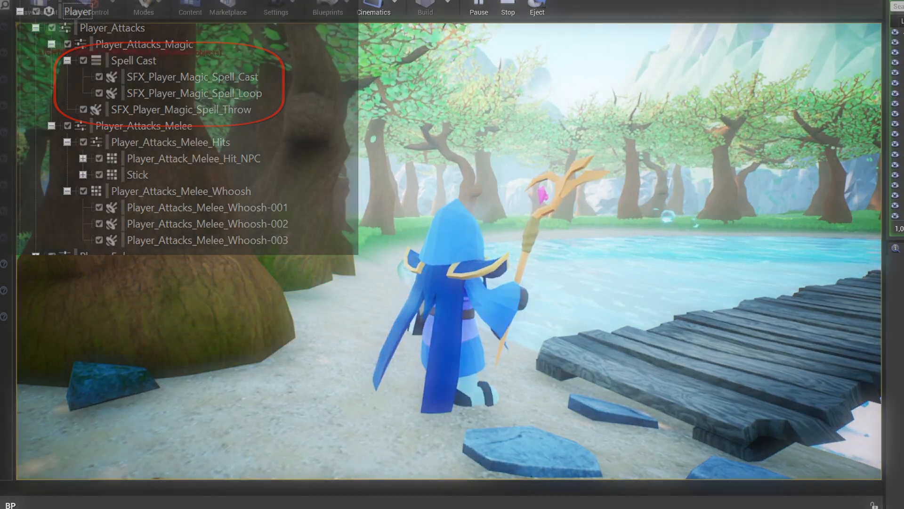
double_click(133, 60)
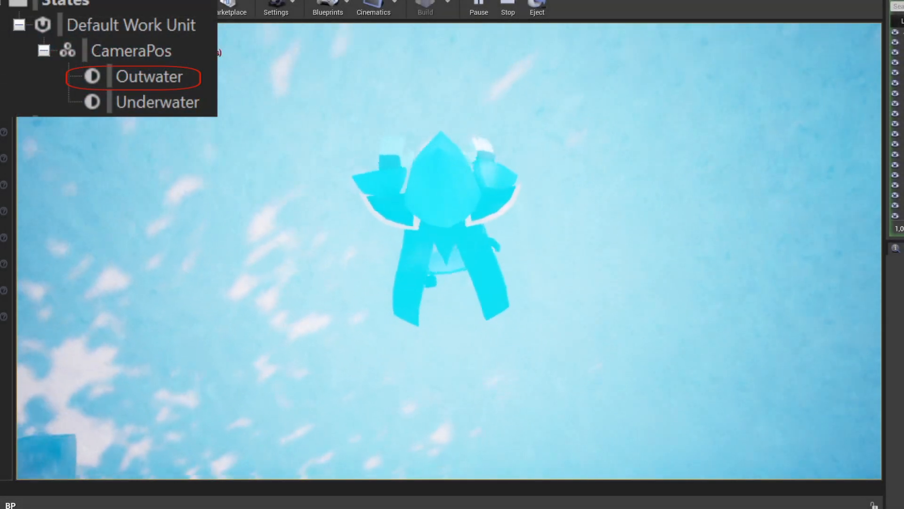
Step: Dive the character underwater and resurface, switching CameraPos between Underwater and Outwater
left_click(156, 102)
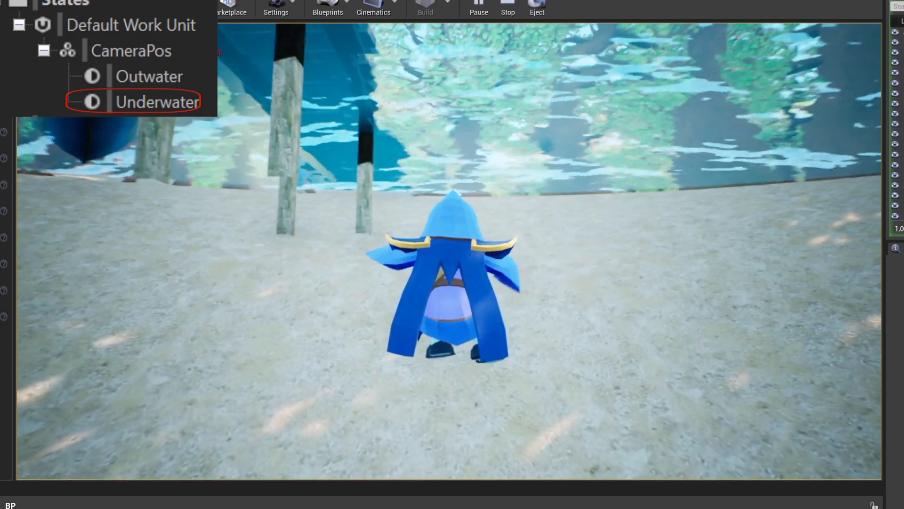
left_click(150, 76)
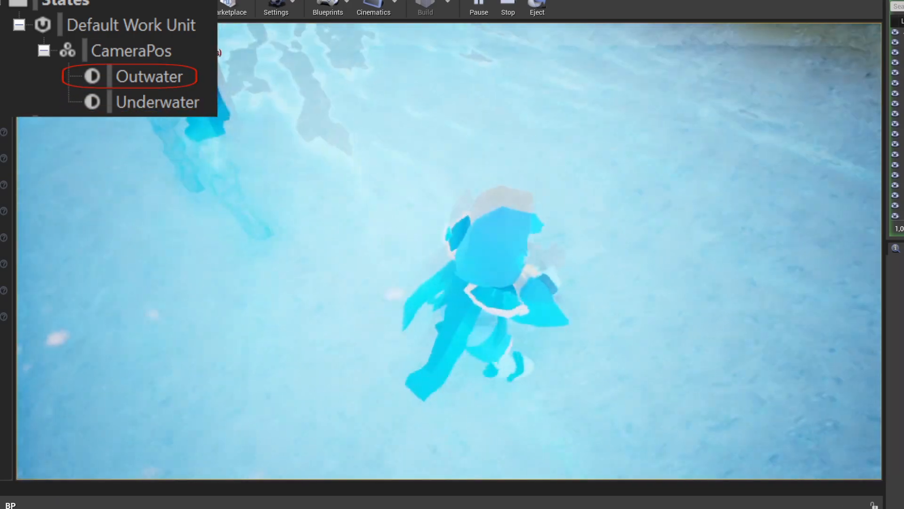
left_click(157, 102)
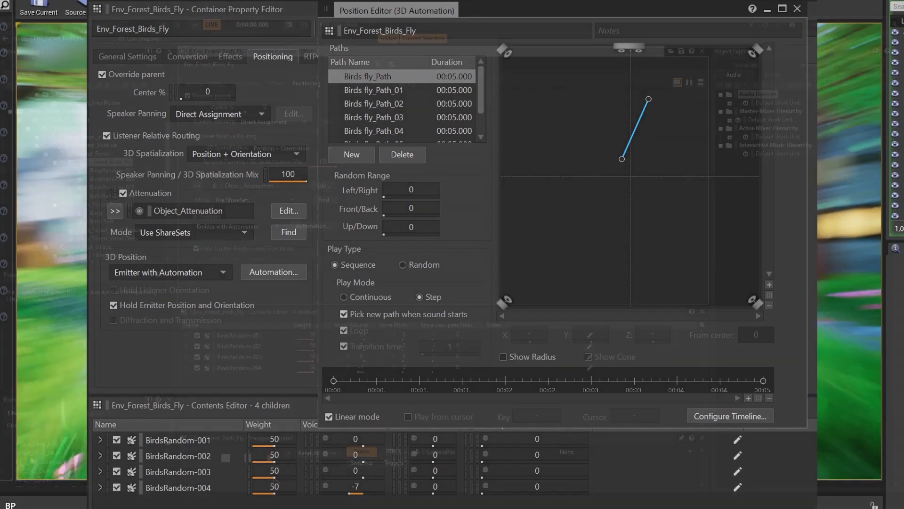
Step: Open the Position Editor showing the Env_Forest_Birds_Fly bird flight paths
left_click(796, 10)
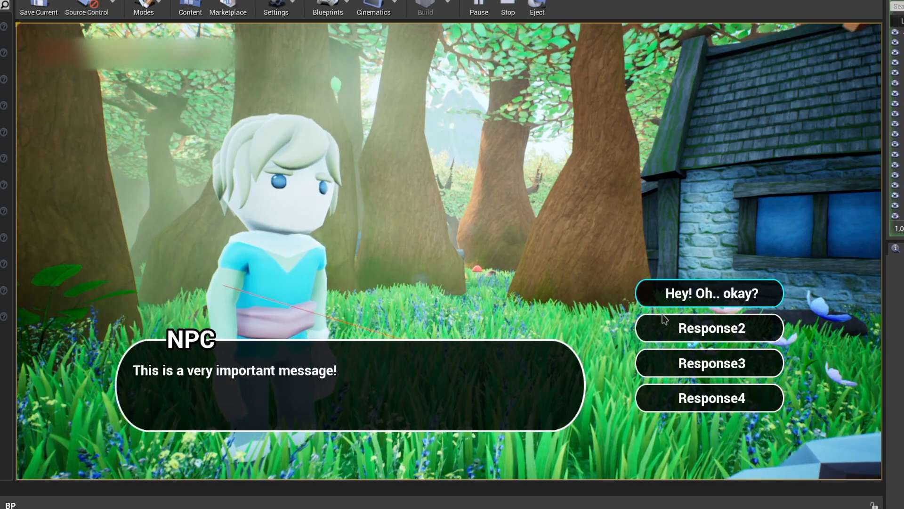
mouse_move(660, 294)
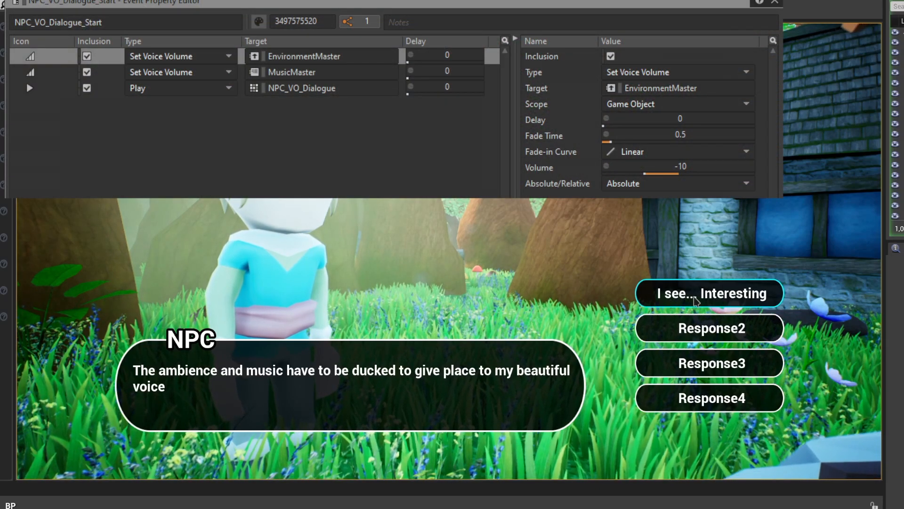
Step: Answer the NPC and end the conversation while ambience and music are ducked by -10
left_click(708, 292)
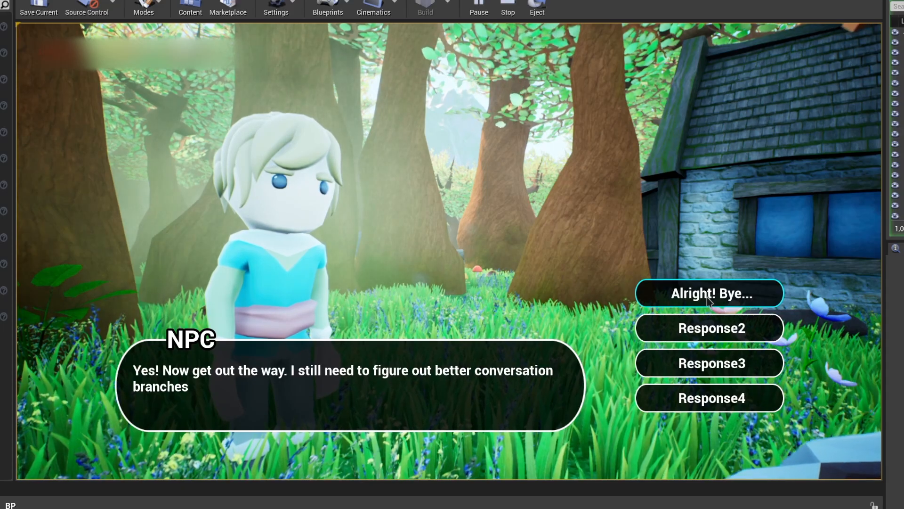
left_click(709, 292)
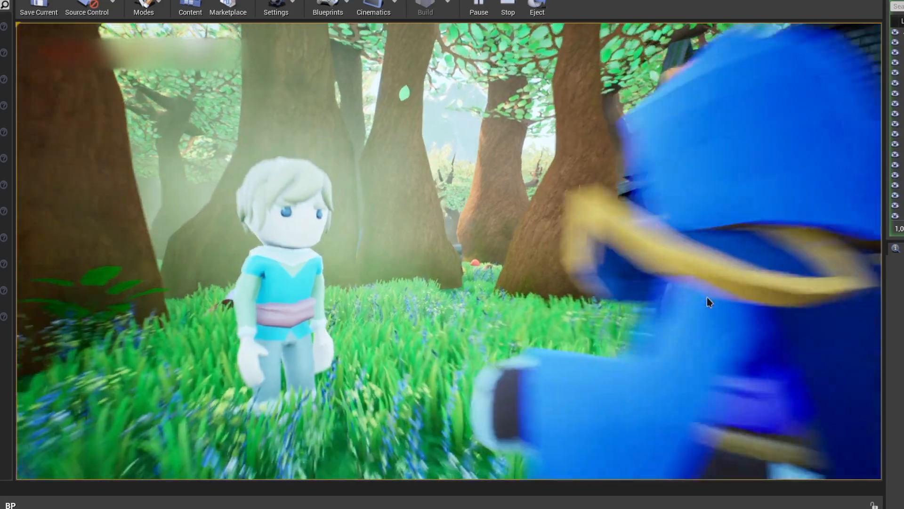